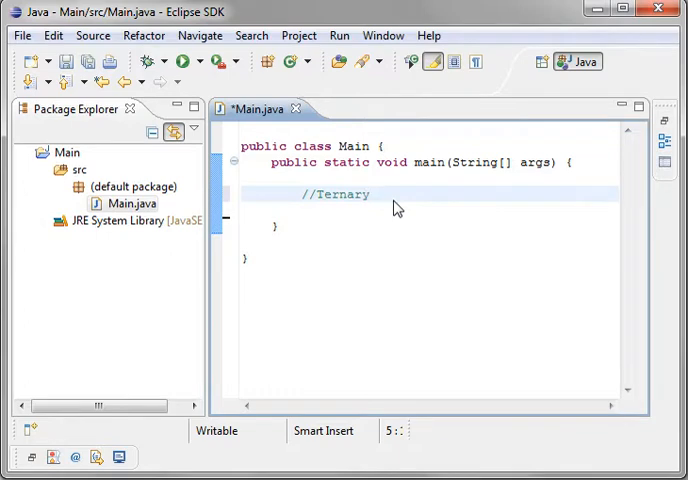
Declare Integer x = 0, Integer a = 100 and Integer b = 200 on new lines under //Ternary.
{"action": "key", "text": "Return"}
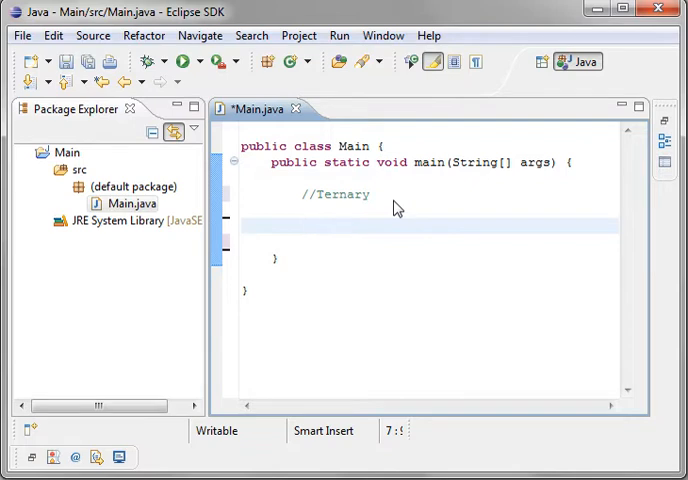
{"action": "type", "text": "Integer"}
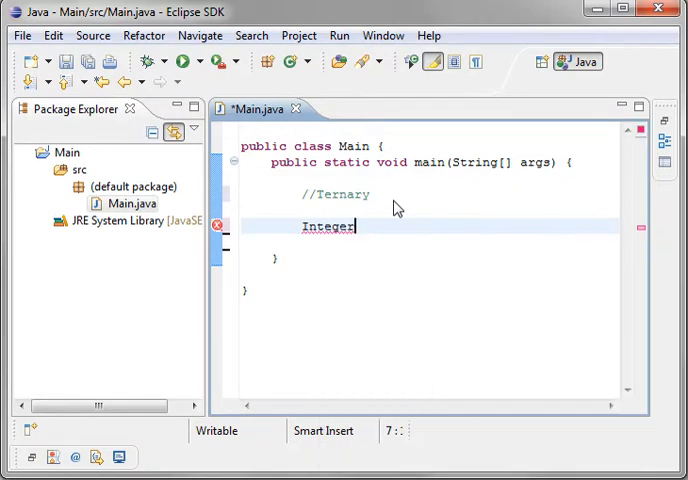
{"action": "type", "text": "x = 0;"}
{"action": "type", "text": "I"}
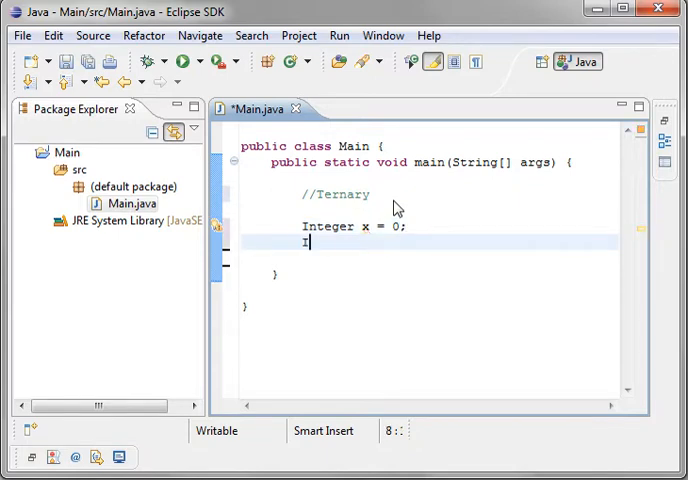
{"action": "type", "text": "nt"}
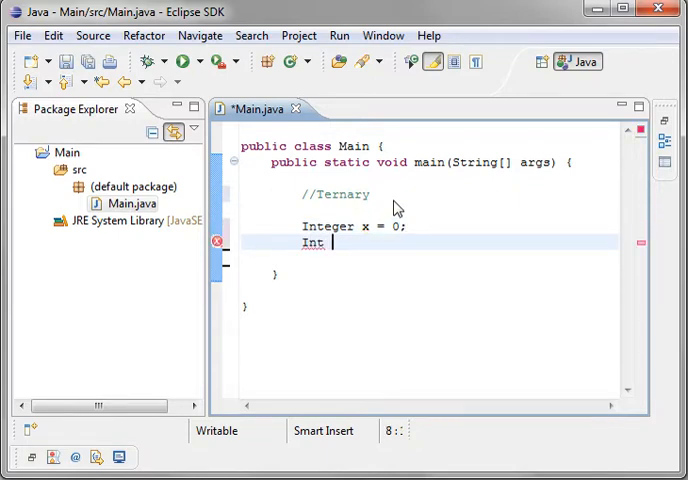
{"action": "type", "text": "eger a"}
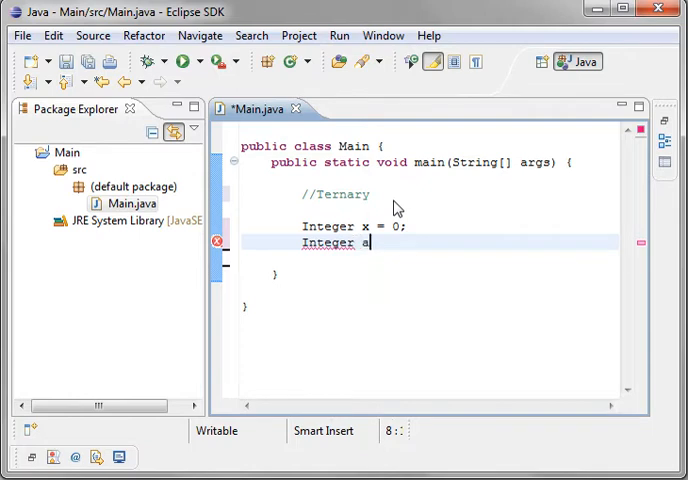
{"action": "type", "text": "= 100;"}
{"action": "type", "text": "Integer b ="}
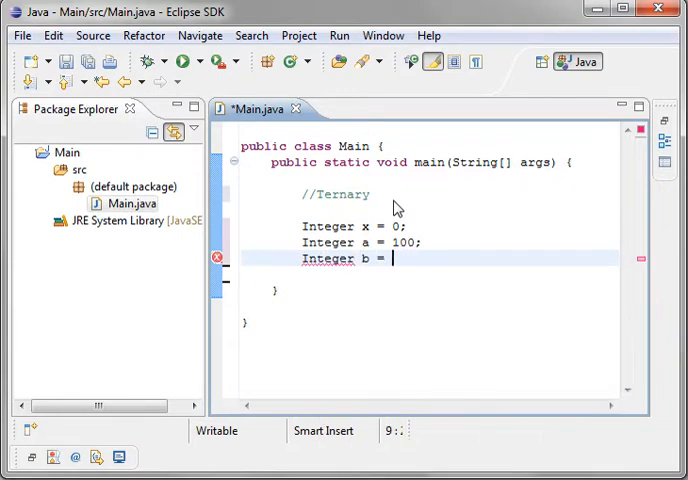
{"action": "type", "text": "200;"}
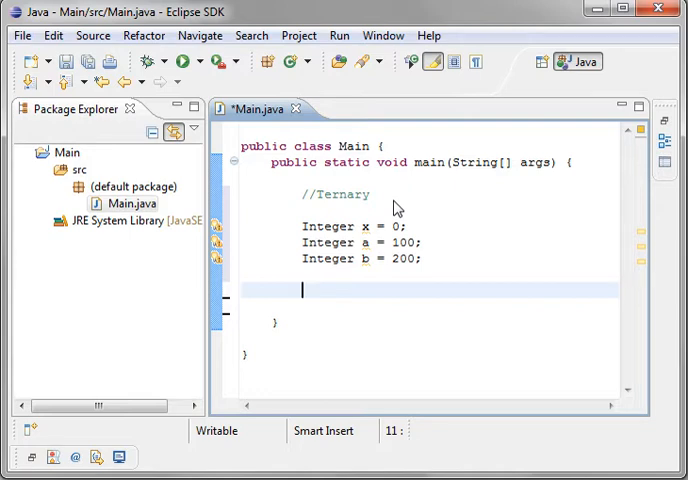
Write the assignment x = (a > 50) ? a : b; below the declarations.
{"action": "type", "text": "x = ()"}
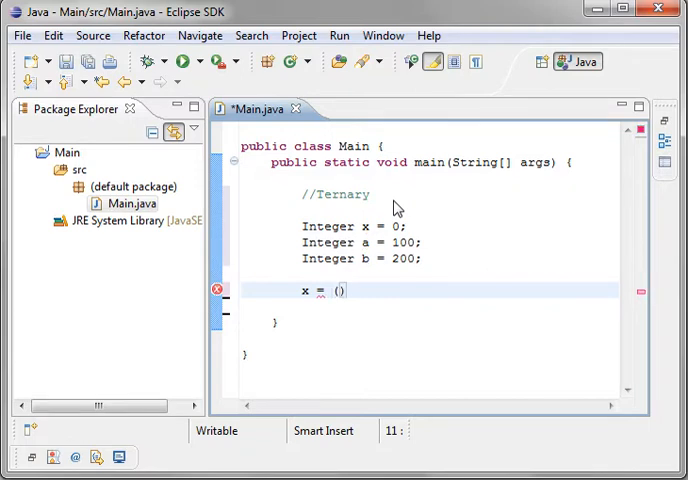
{"action": "type", "text": "a >"}
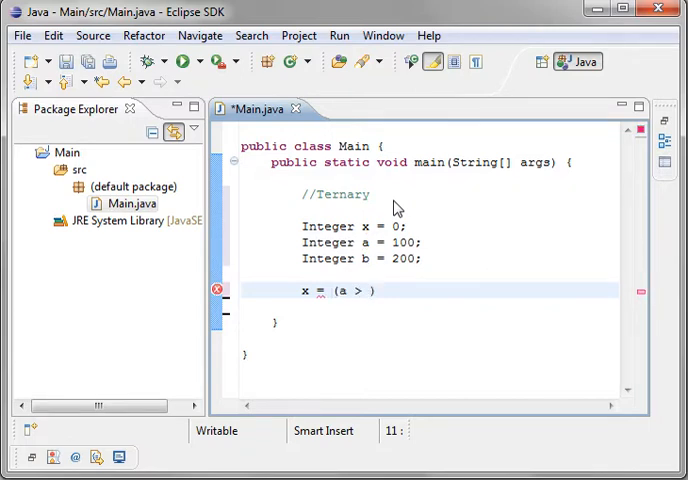
{"action": "type", "text": "50"}
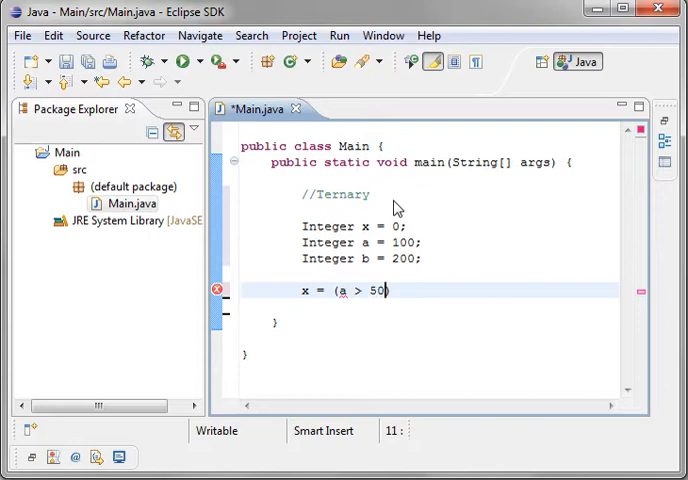
{"action": "type", "text": ")"}
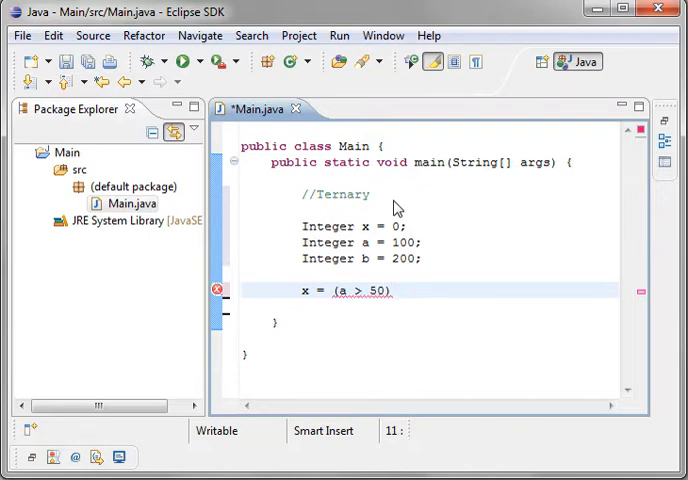
{"action": "type", "text": "?"}
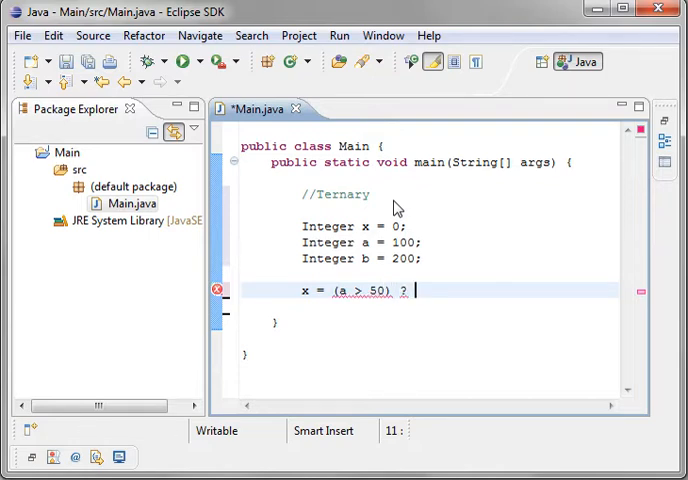
{"action": "type", "text": "a :"}
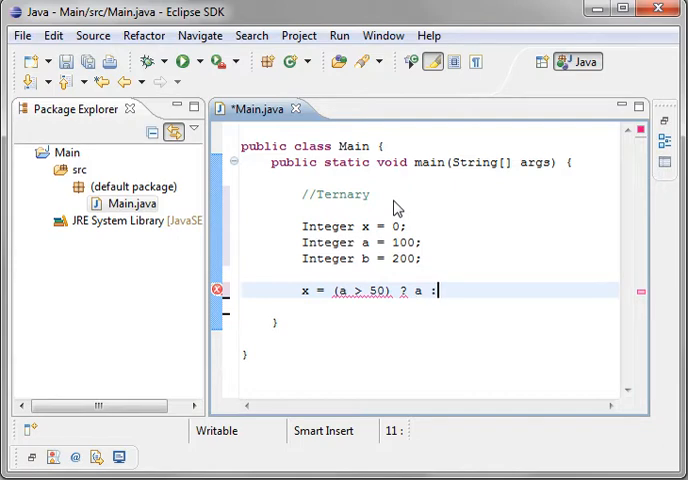
{"action": "type", "text": "b"}
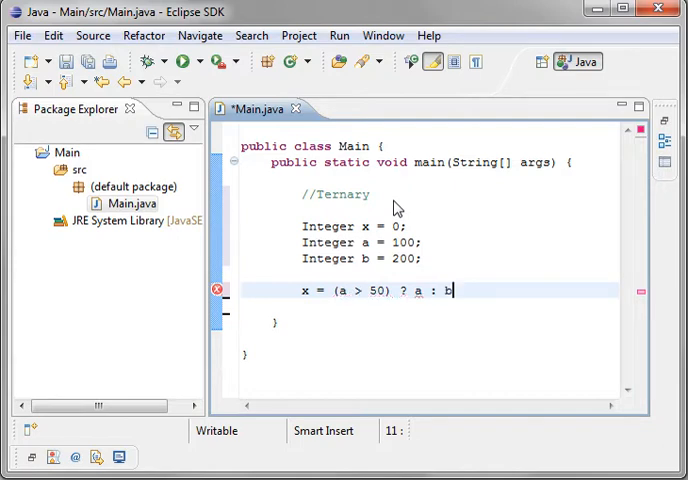
{"action": "type", "text": ";"}
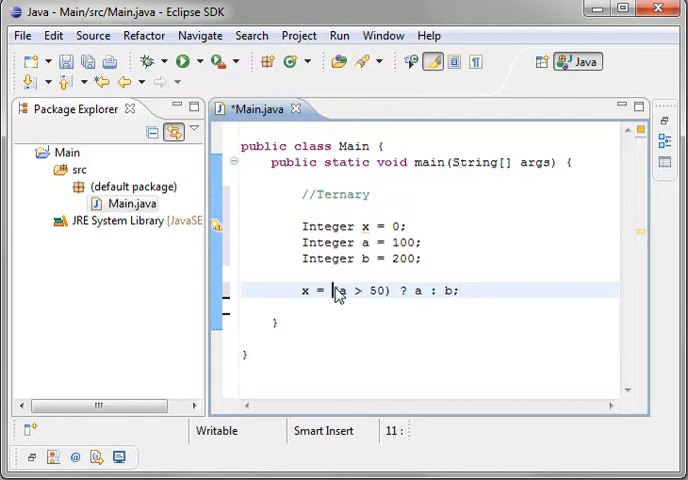
Inspect variable a in the condition and move to the end of the ternary line.
{"action": "double_click", "coordinate": [364, 290]}
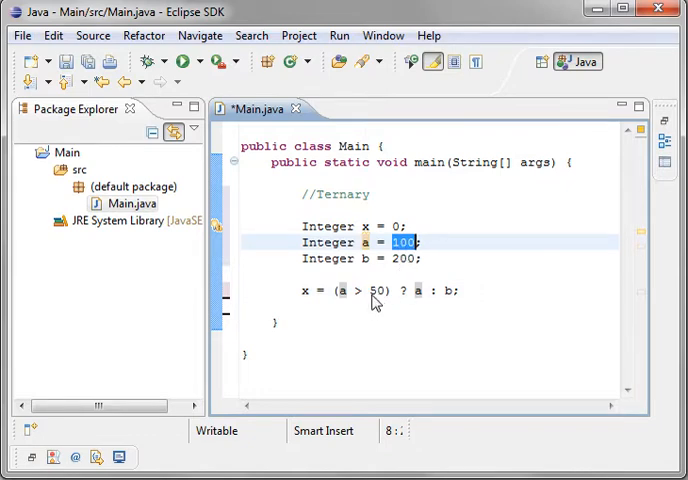
{"action": "mouse_move", "coordinate": [410, 292]}
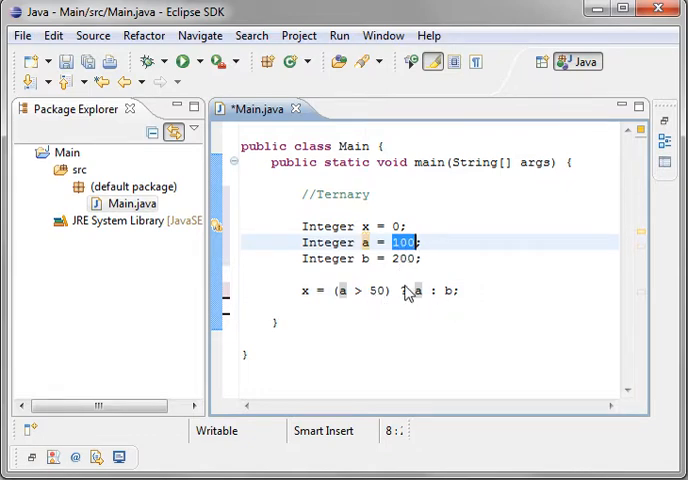
{"action": "left_click", "coordinate": [402, 290]}
{"action": "type", "text": "System.out"}
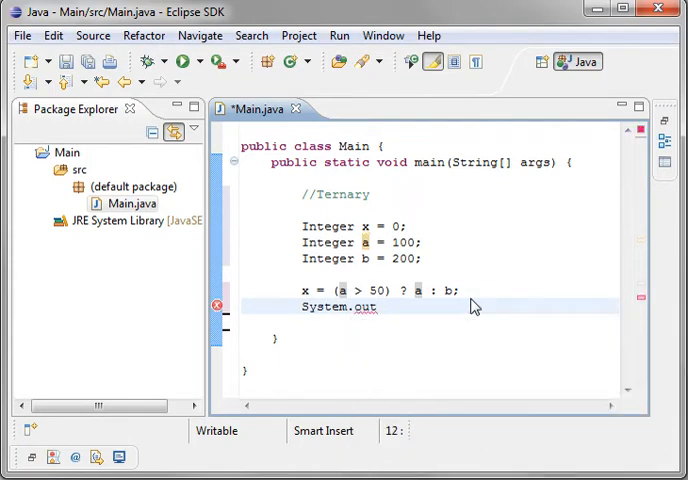
Finish the line as System.out.println(x); via content assist and save Main.java.
{"action": "type", "text": "println"}
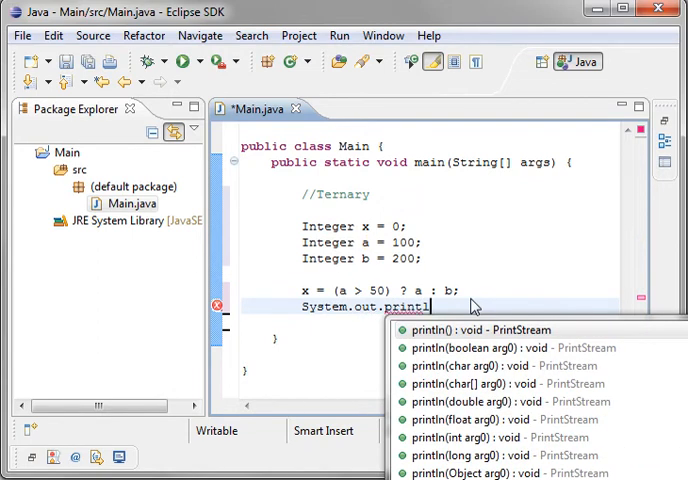
{"action": "left_click", "coordinate": [464, 330]}
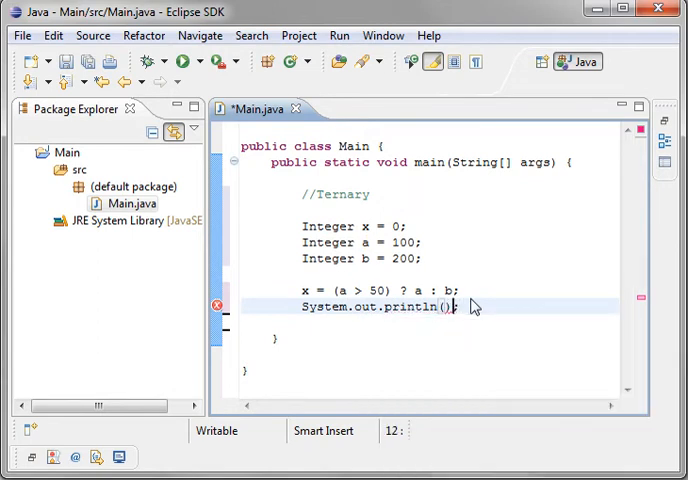
{"action": "type", "text": "x"}
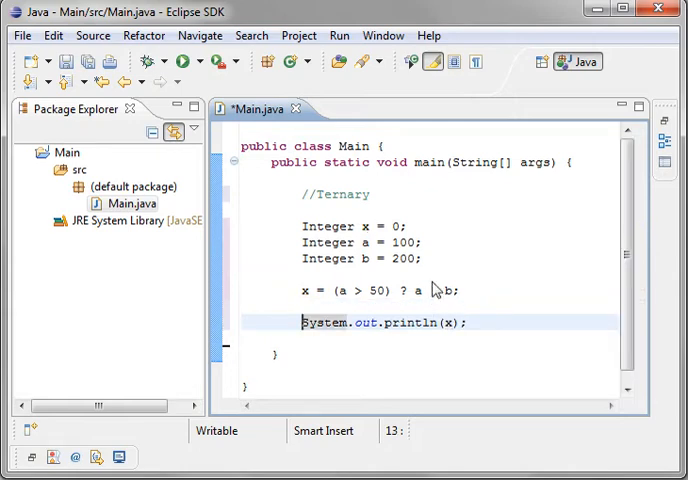
{"action": "left_click", "coordinate": [184, 60]}
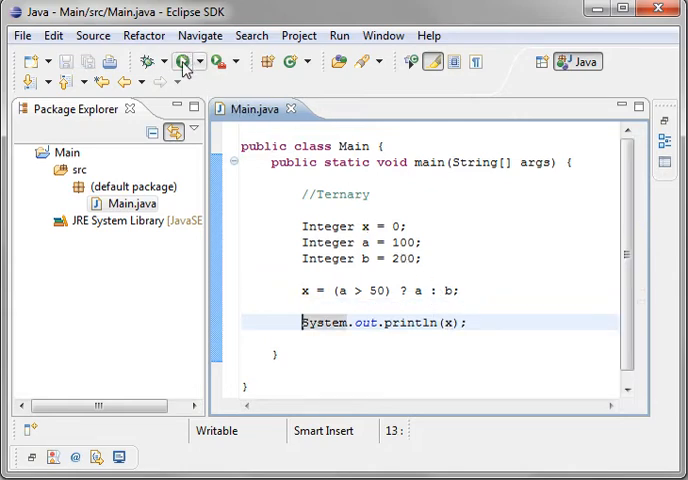
{"action": "left_click", "coordinate": [182, 60]}
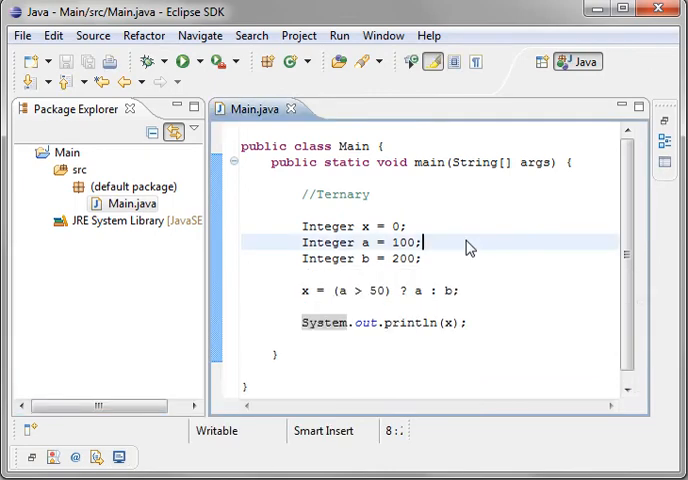
{"action": "double_click", "coordinate": [402, 242]}
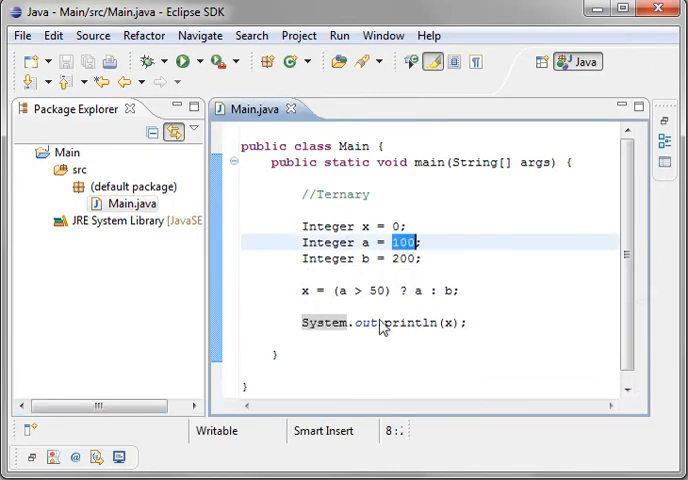
{"action": "double_click", "coordinate": [372, 292]}
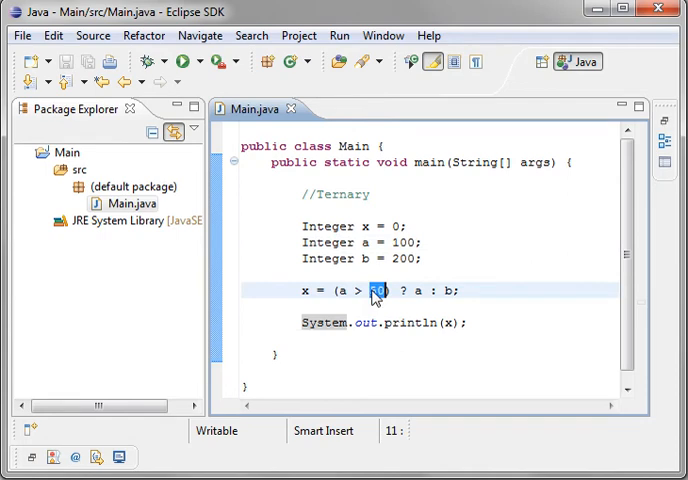
Replace 50 with 101 so the condition reads a > 101, then inspect its operands.
{"action": "type", "text": "101"}
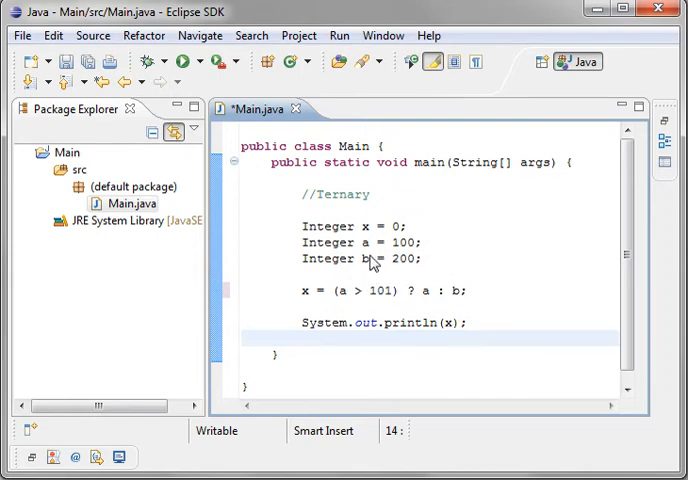
{"action": "left_click", "coordinate": [340, 292]}
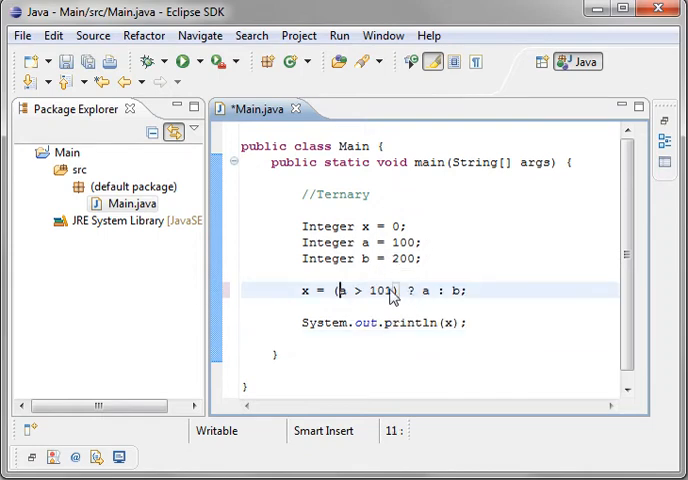
{"action": "double_click", "coordinate": [372, 290]}
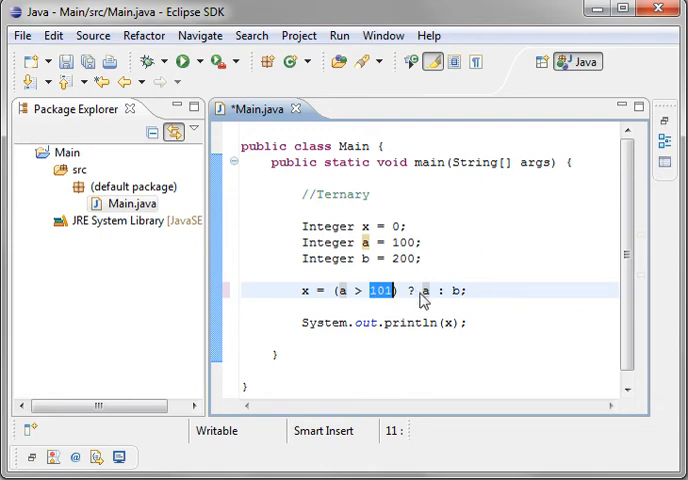
{"action": "double_click", "coordinate": [428, 290]}
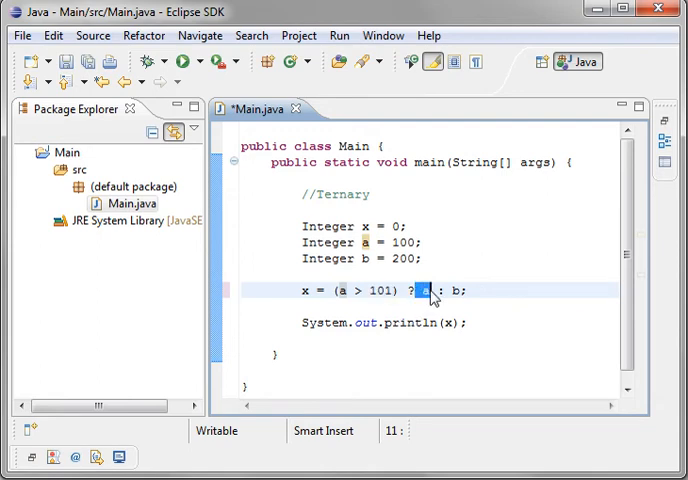
{"action": "mouse_move", "coordinate": [444, 318]}
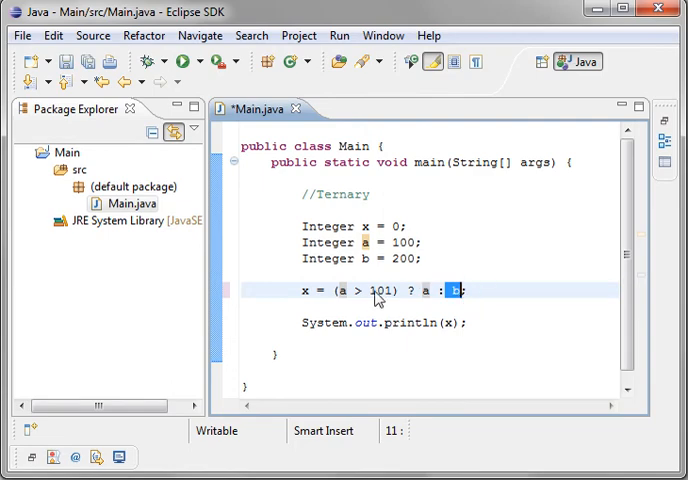
Run Main and select the printed 200 in the Console view.
{"action": "left_click", "coordinate": [182, 60]}
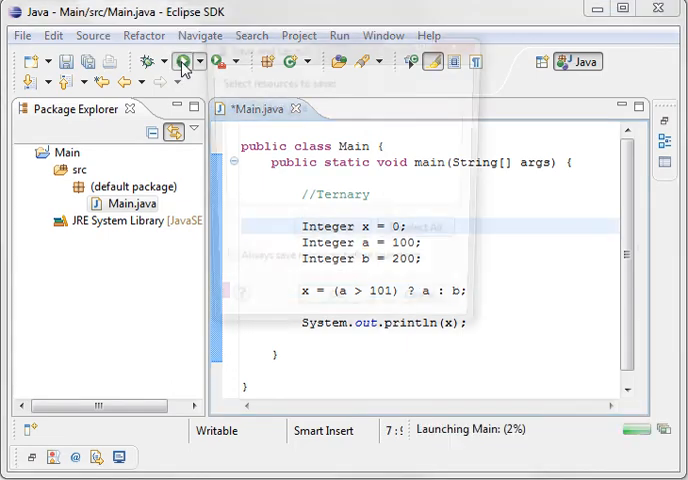
{"action": "left_click", "coordinate": [184, 60]}
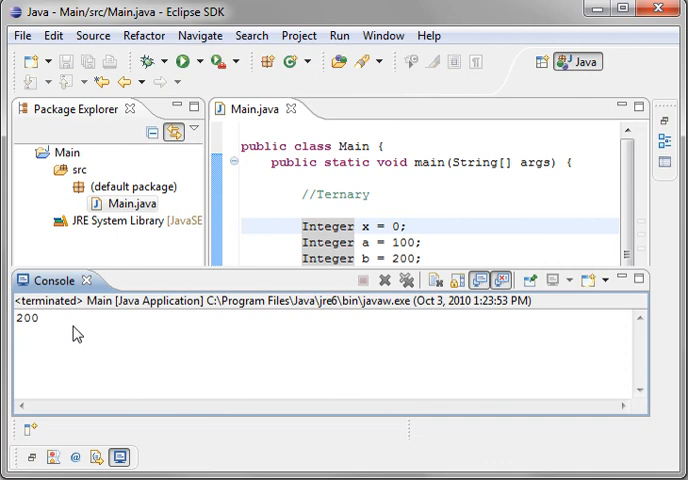
{"action": "double_click", "coordinate": [28, 318]}
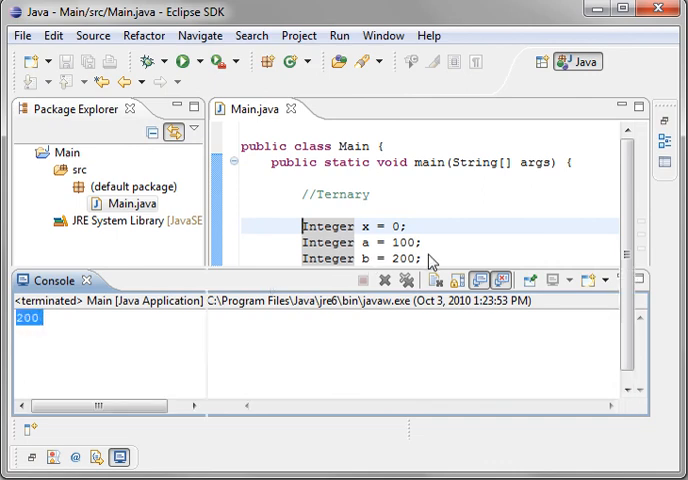